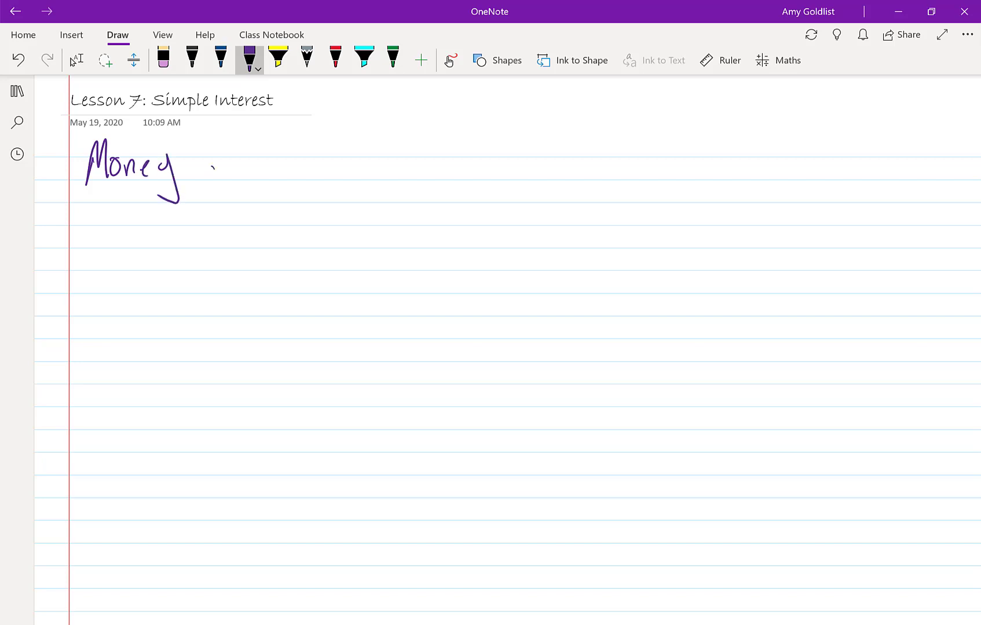
Handwrite 'Money changes Value over Time' in purple, then write and underline 'Time Value Money' in red
{"action": "left_click_drag", "start_coordinate": [200, 175], "coordinate": [287, 169]}
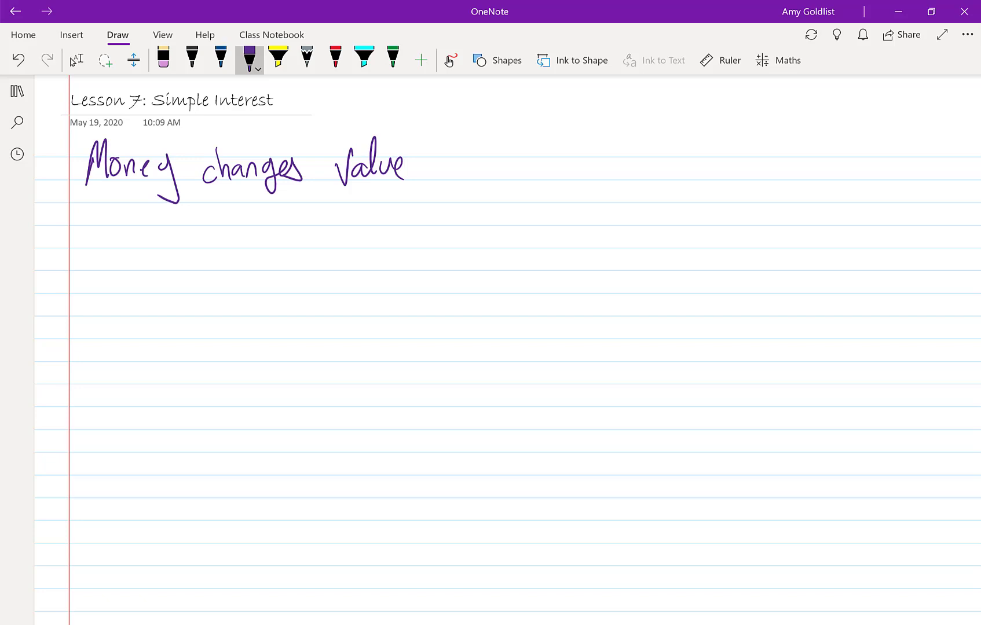
{"action": "left_click_drag", "start_coordinate": [438, 169], "coordinate": [563, 169]}
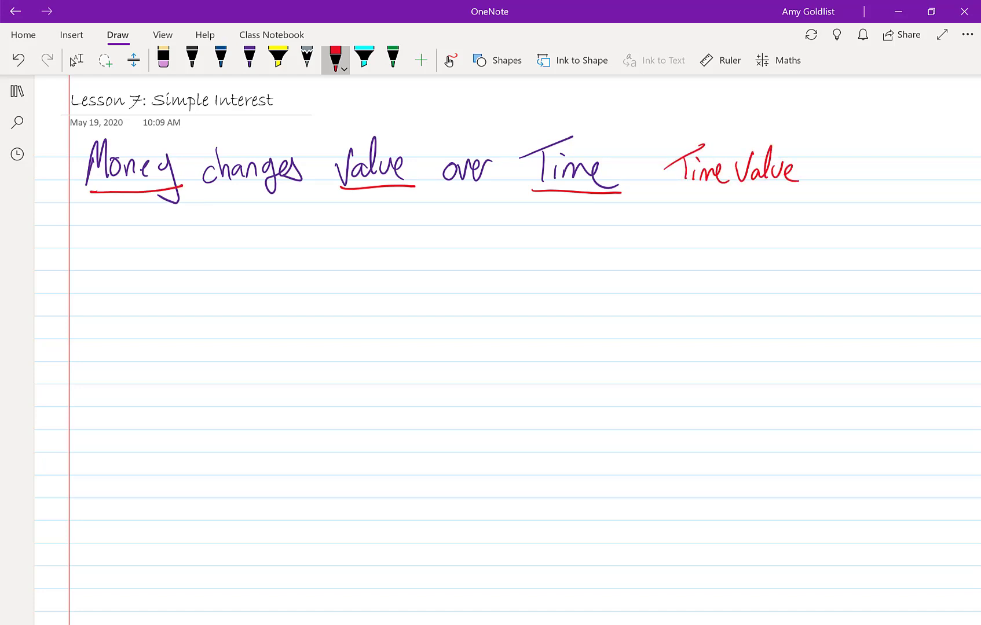
{"action": "left_click_drag", "start_coordinate": [825, 159], "coordinate": [895, 188]}
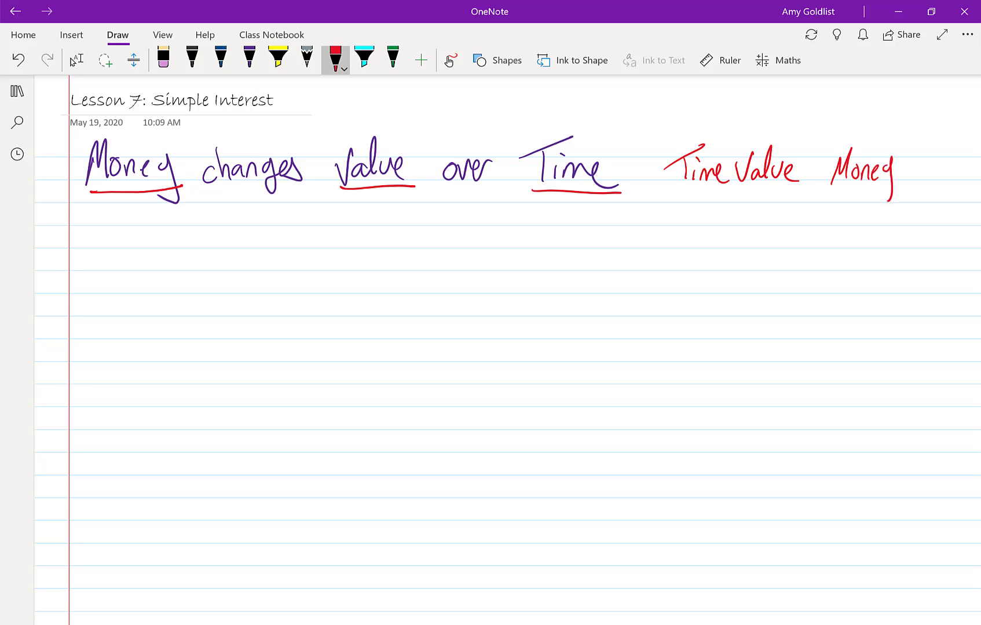
{"action": "left_click_drag", "start_coordinate": [678, 194], "coordinate": [885, 194]}
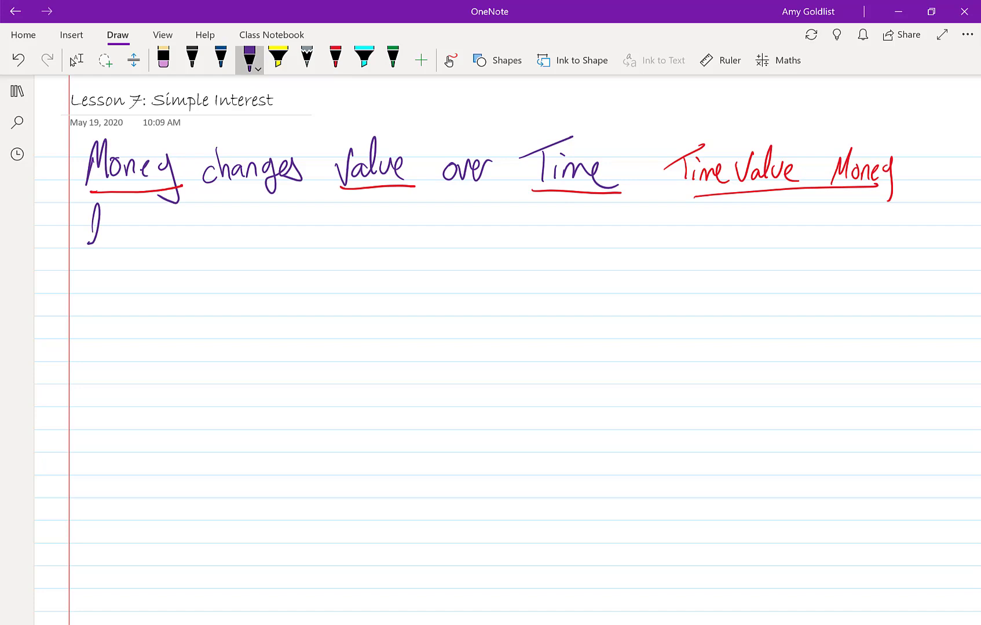
Handwrite 'Interest is money you earn on investments', with a red arrow note 'High rates are best'
{"action": "left_click_drag", "start_coordinate": [91, 222], "coordinate": [184, 225]}
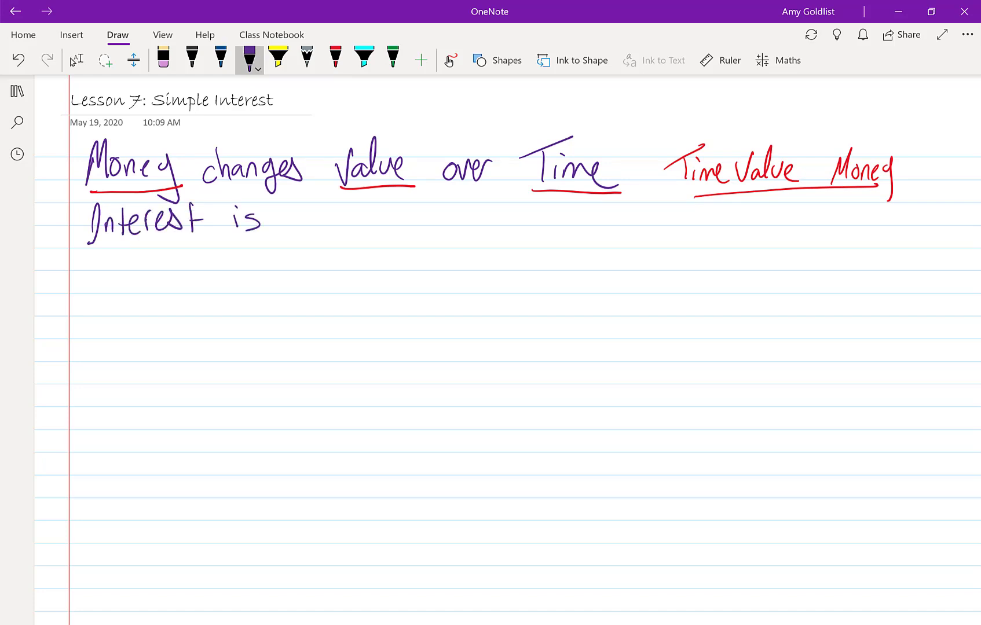
{"action": "left_click_drag", "start_coordinate": [301, 219], "coordinate": [388, 225]}
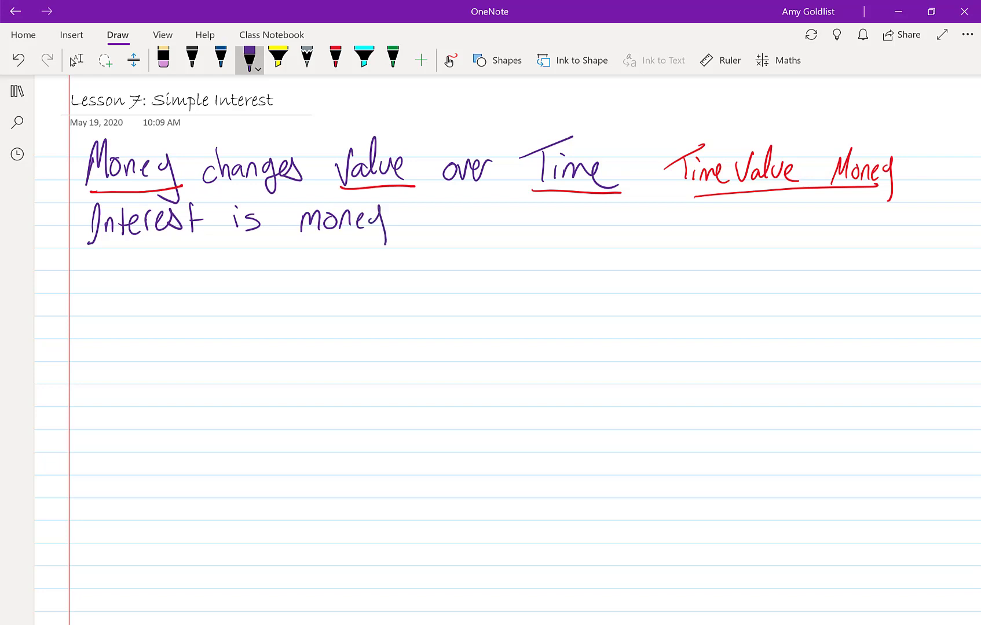
{"action": "left_click_drag", "start_coordinate": [416, 225], "coordinate": [459, 234]}
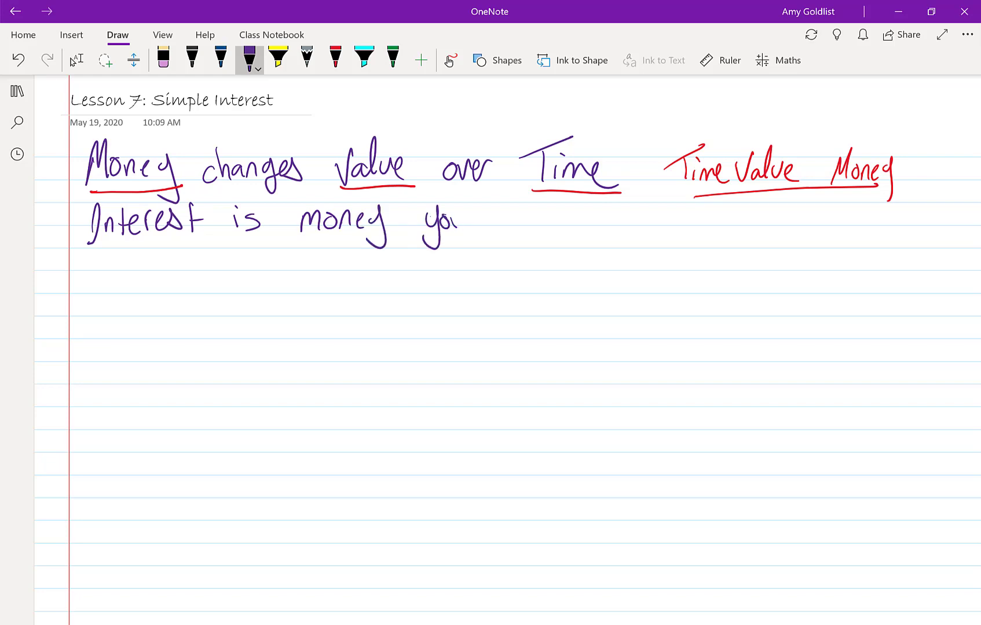
{"action": "left_click_drag", "start_coordinate": [475, 219], "coordinate": [601, 222]}
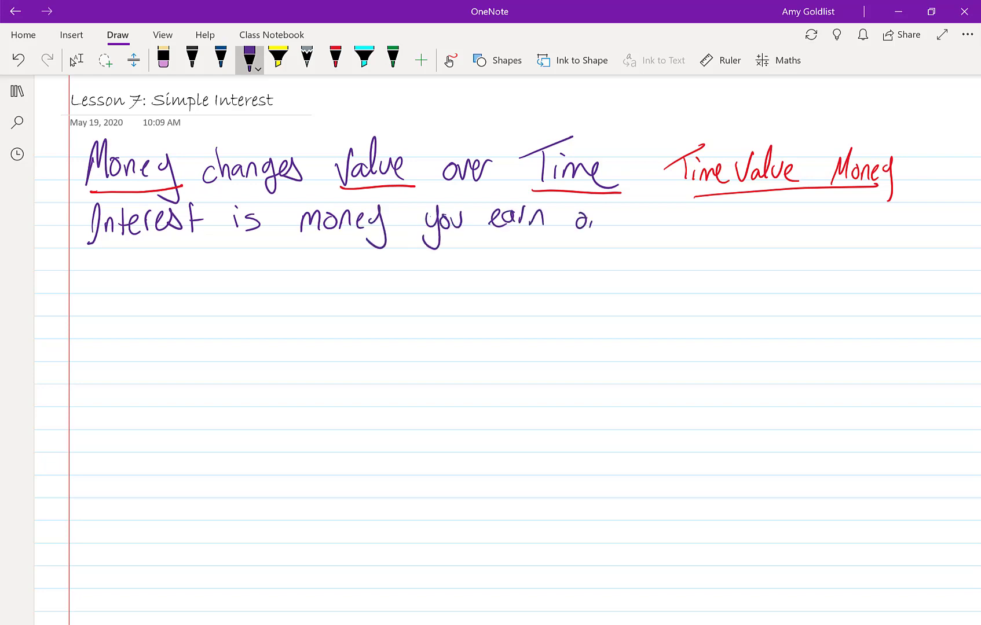
{"action": "left_click_drag", "start_coordinate": [600, 222], "coordinate": [694, 222]}
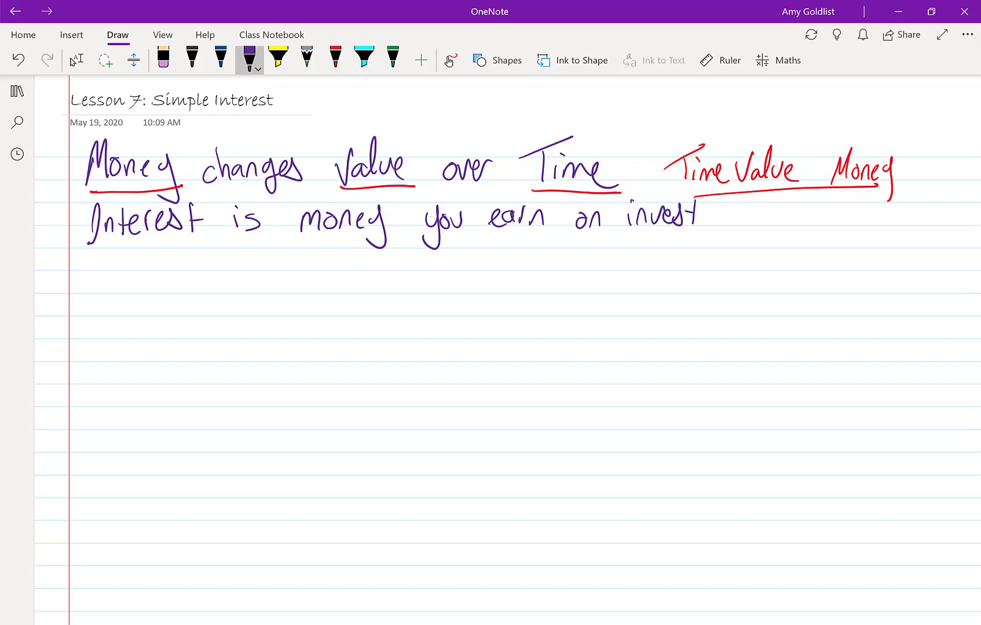
{"action": "left_click_drag", "start_coordinate": [694, 219], "coordinate": [770, 222]}
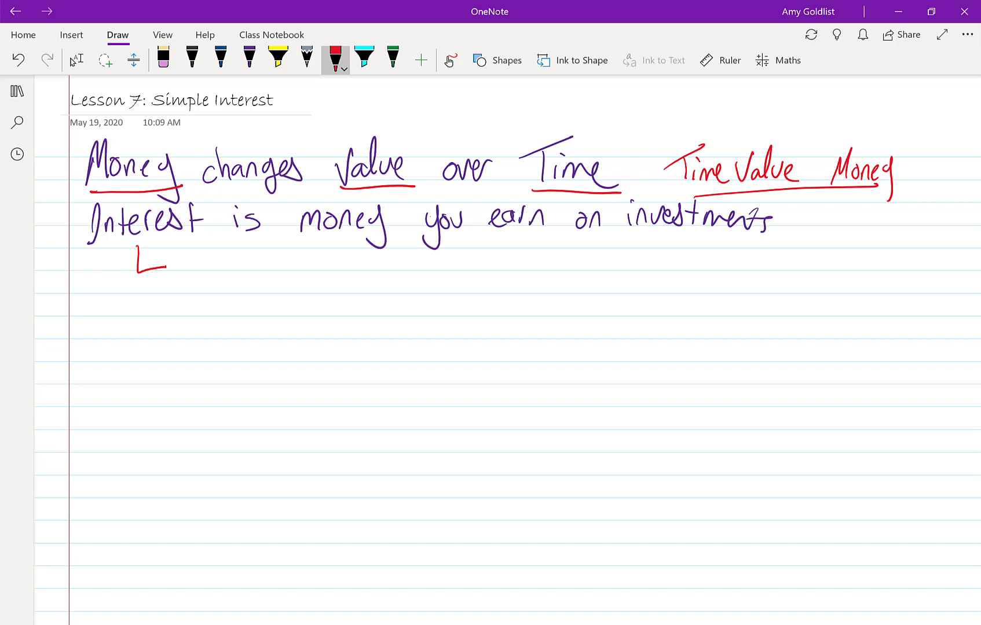
{"action": "left_click_drag", "start_coordinate": [169, 266], "coordinate": [263, 266]}
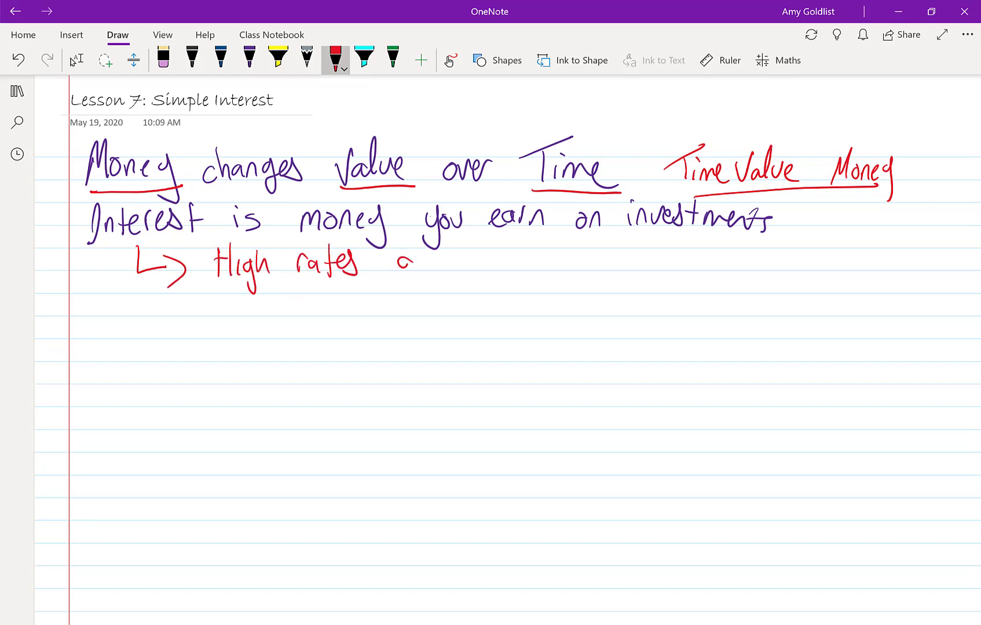
{"action": "left_click_drag", "start_coordinate": [394, 263], "coordinate": [520, 262]}
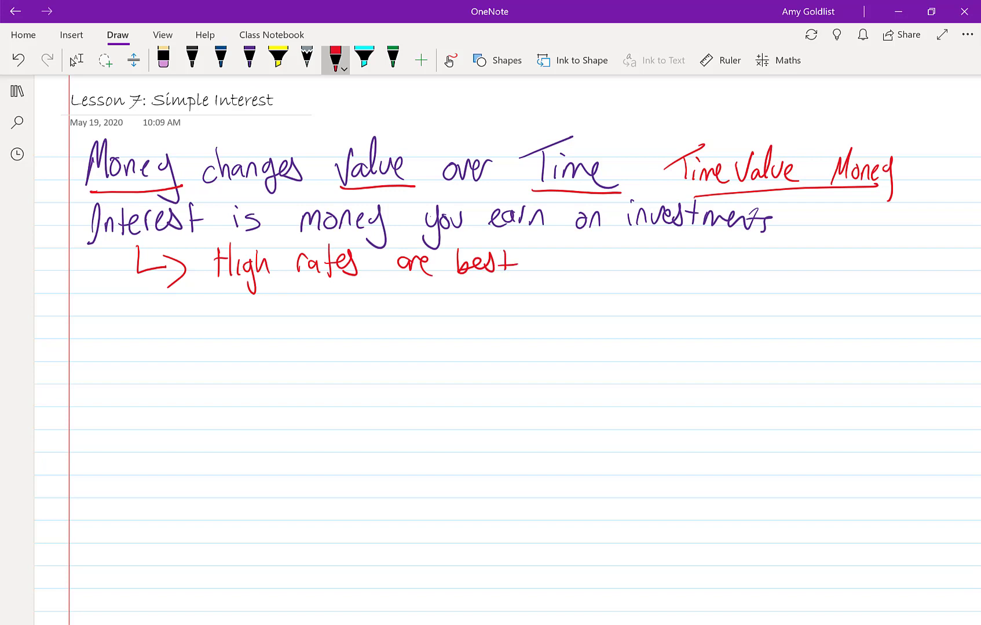
Handwrite '...or pay on loans' in purple ink below the arrow note
{"action": "left_click", "coordinate": [250, 57]}
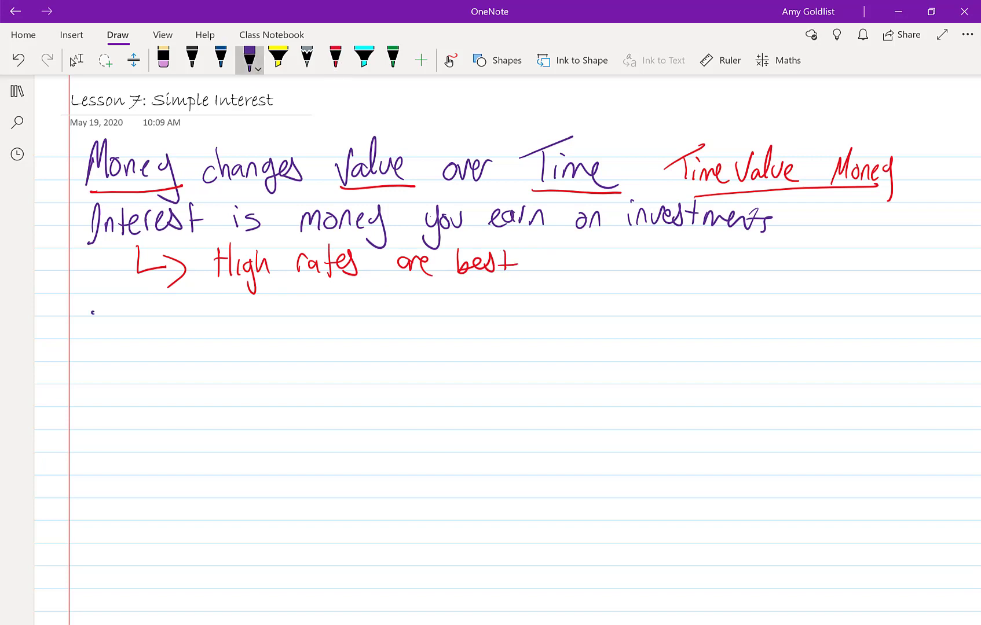
{"action": "left_click_drag", "start_coordinate": [100, 310], "coordinate": [241, 310]}
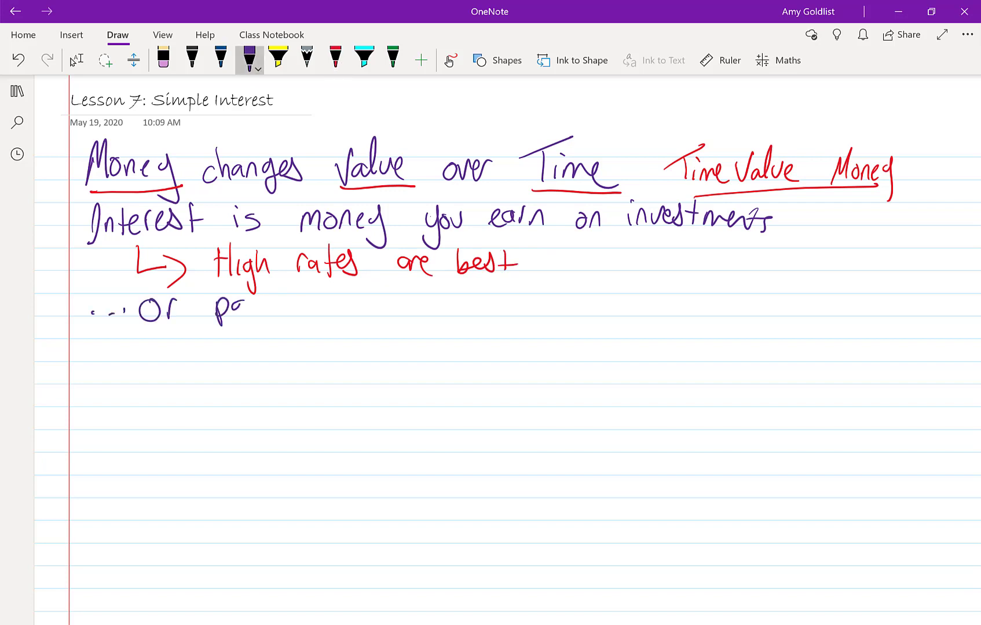
{"action": "left_click_drag", "start_coordinate": [225, 306], "coordinate": [394, 306]}
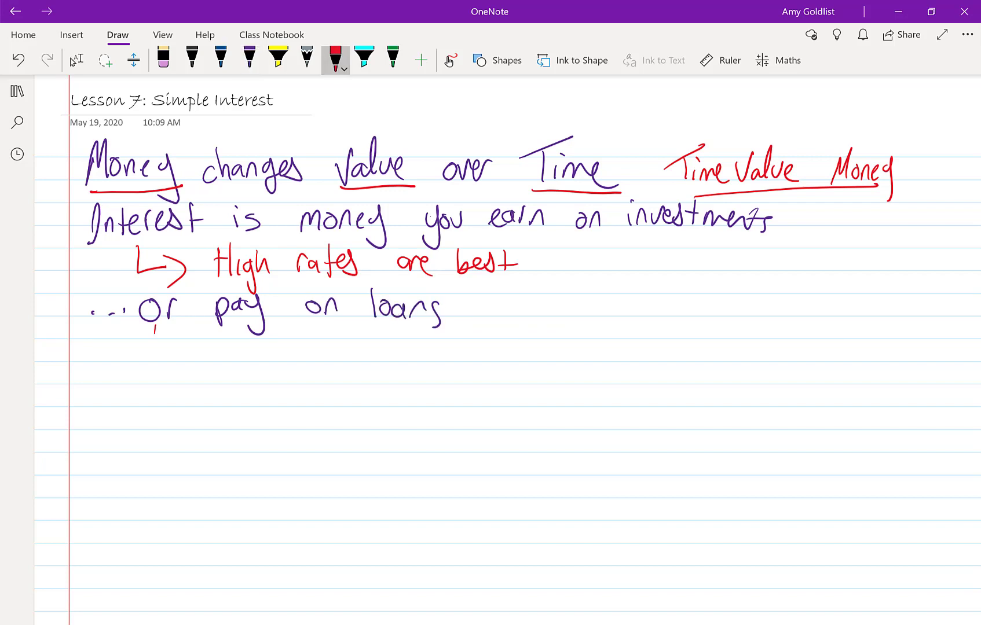
Draw a red arrow beneath it with the note 'low rates are best'
{"action": "left_click_drag", "start_coordinate": [150, 337], "coordinate": [307, 350]}
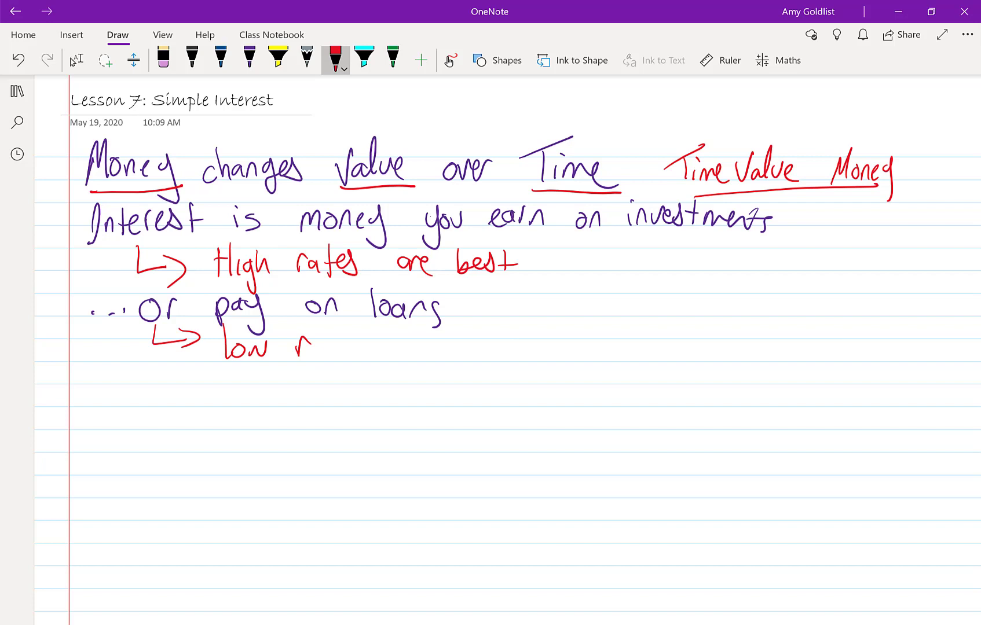
{"action": "left_click_drag", "start_coordinate": [290, 347], "coordinate": [415, 344]}
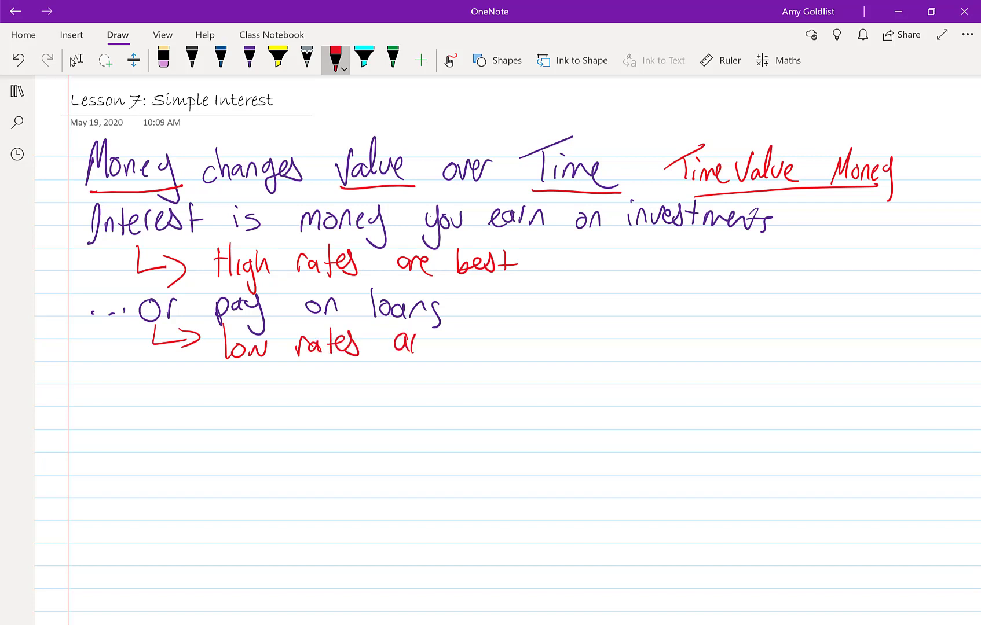
{"action": "left_click_drag", "start_coordinate": [394, 341], "coordinate": [535, 341]}
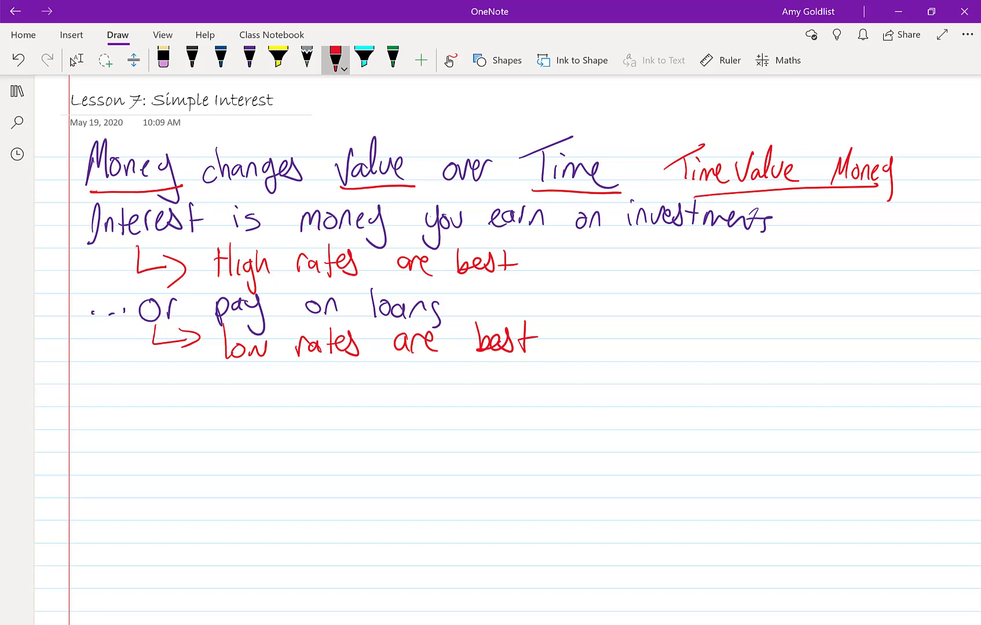
{"action": "left_click", "coordinate": [392, 58]}
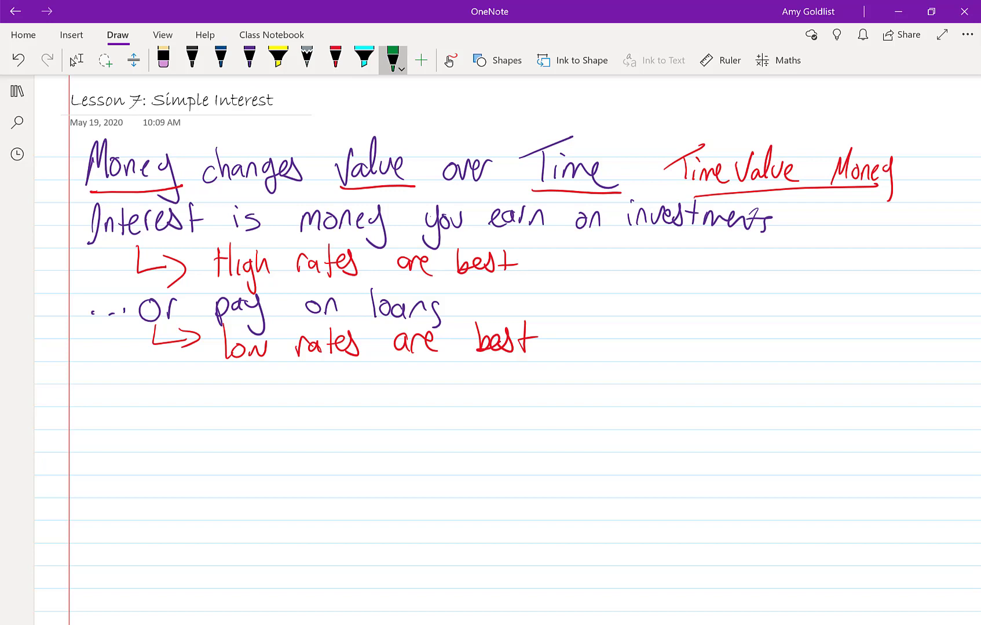
Handwrite the green heading 'Two Basic Types of Interest' with 'Simple' and 'Compound' beneath
{"action": "left_click_drag", "start_coordinate": [81, 375], "coordinate": [194, 406]}
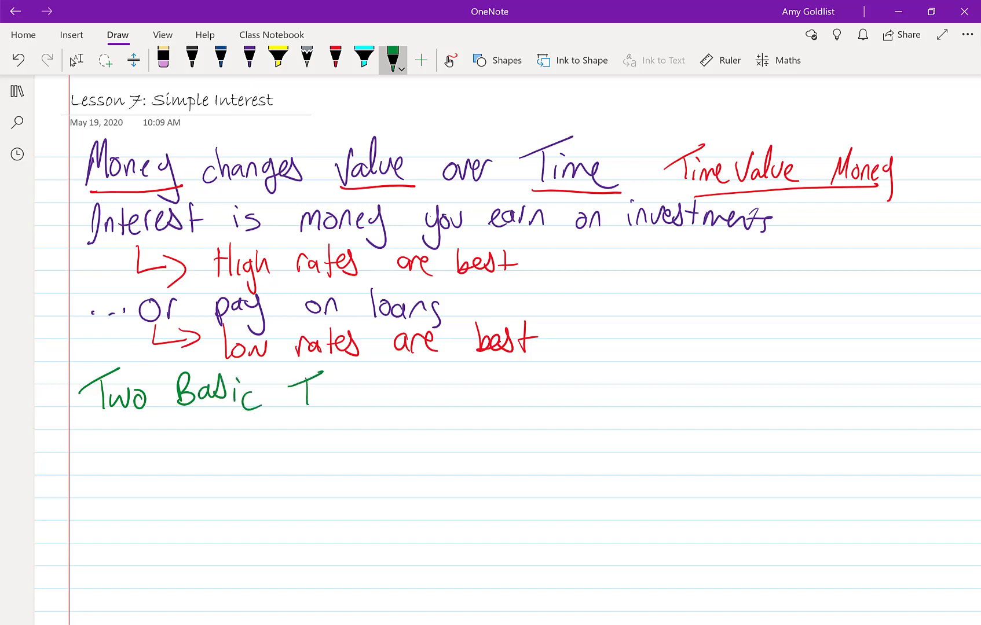
{"action": "left_click_drag", "start_coordinate": [306, 391], "coordinate": [426, 390]}
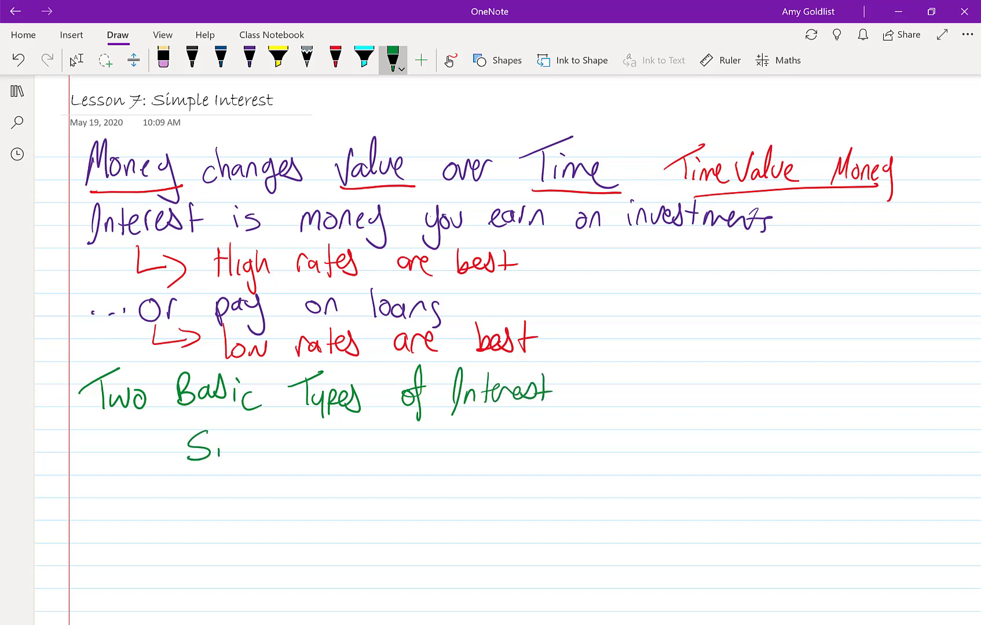
{"action": "left_click_drag", "start_coordinate": [219, 447], "coordinate": [288, 447]}
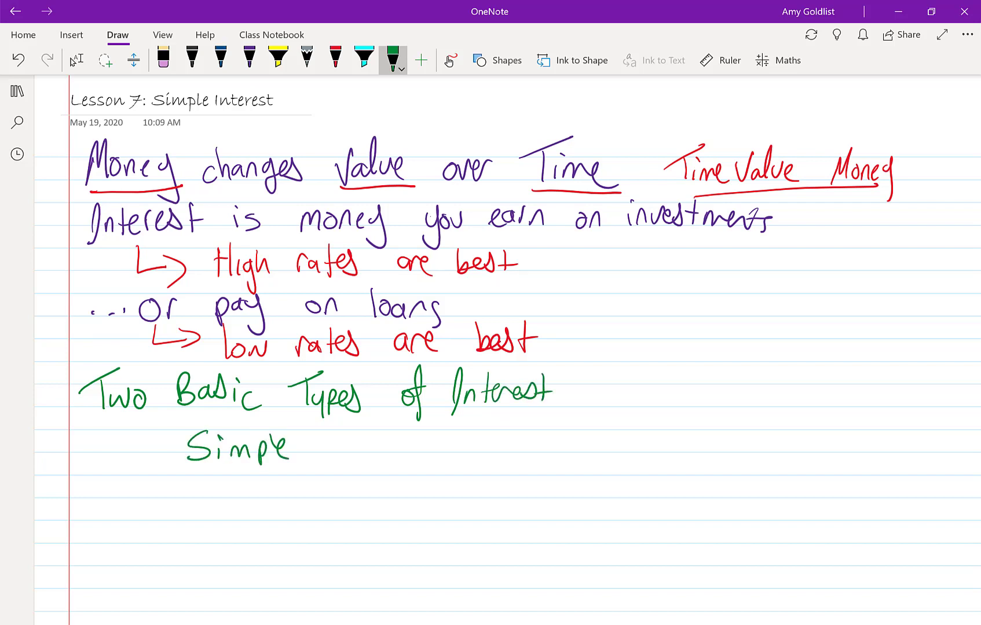
{"action": "left_click_drag", "start_coordinate": [507, 447], "coordinate": [604, 447]}
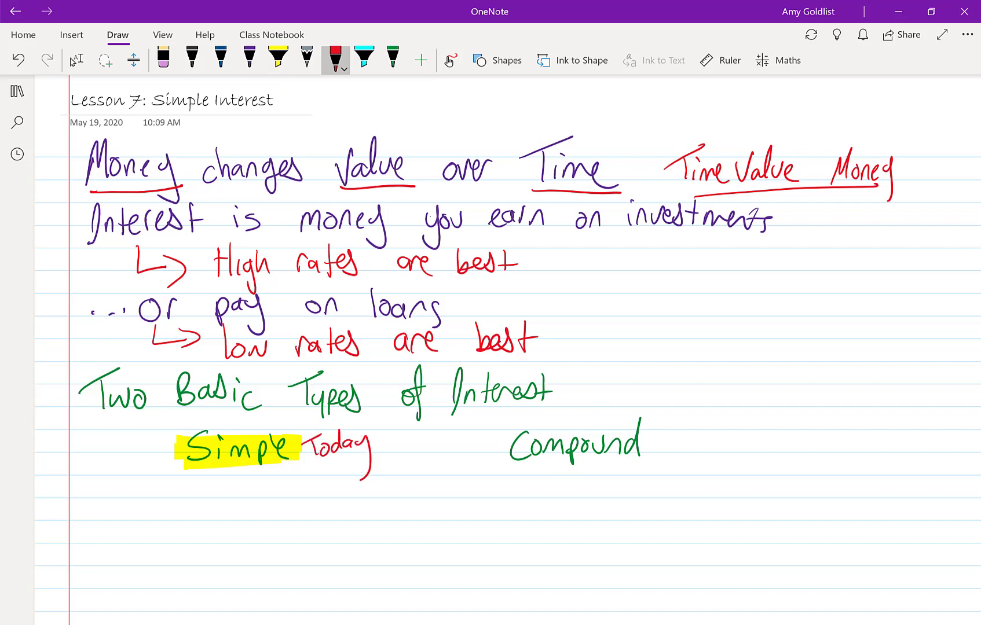
Handwrite the equation I = Prt in purple under Basic Equation
{"action": "left_click", "coordinate": [278, 58]}
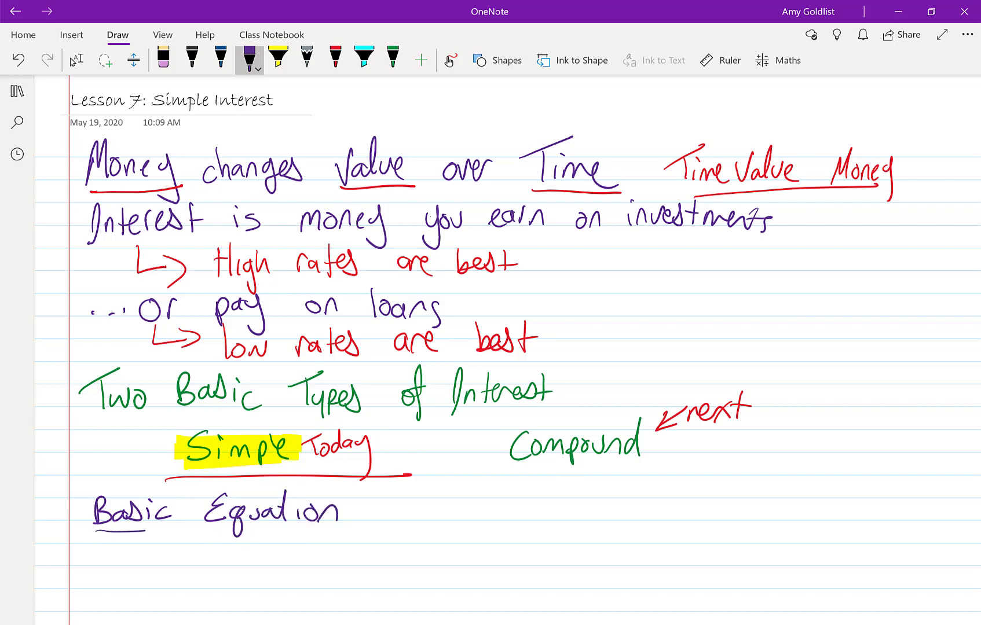
{"action": "scroll", "scroll_direction": "down", "scroll_amount": 3}
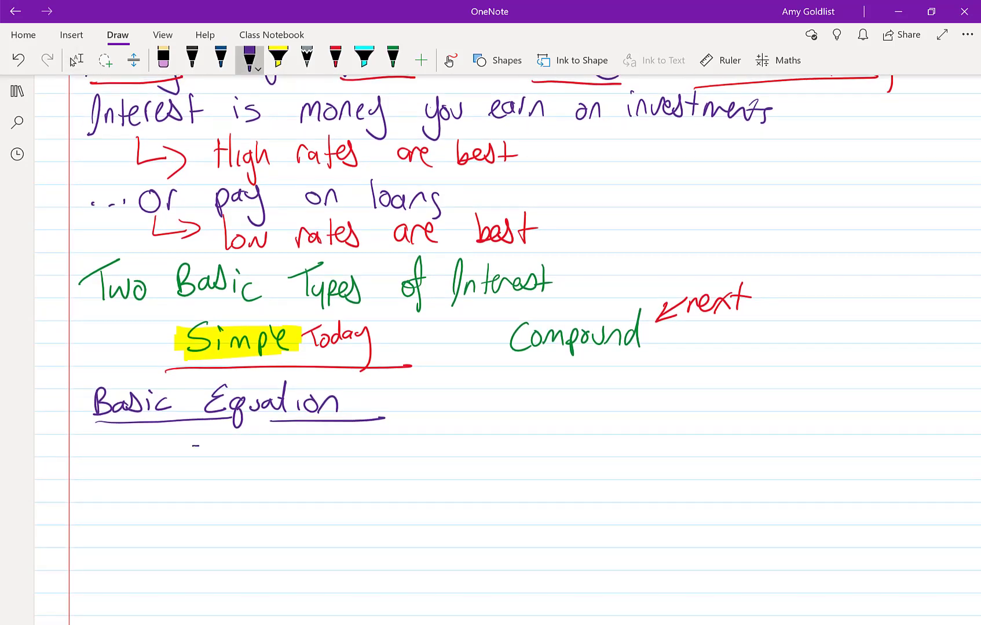
{"action": "left_click_drag", "start_coordinate": [201, 453], "coordinate": [319, 454]}
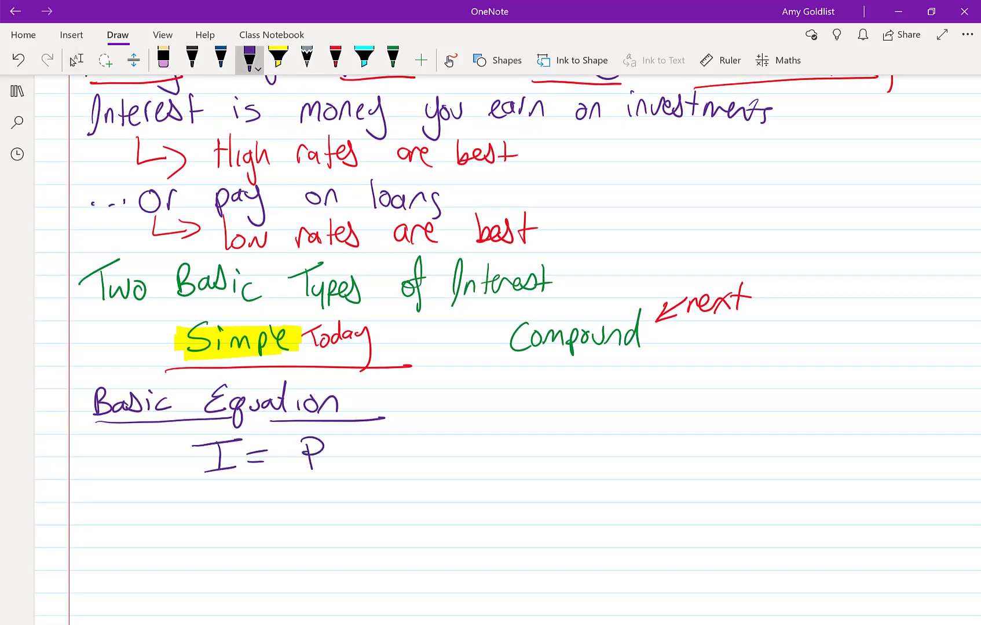
{"action": "left_click_drag", "start_coordinate": [347, 451], "coordinate": [412, 451]}
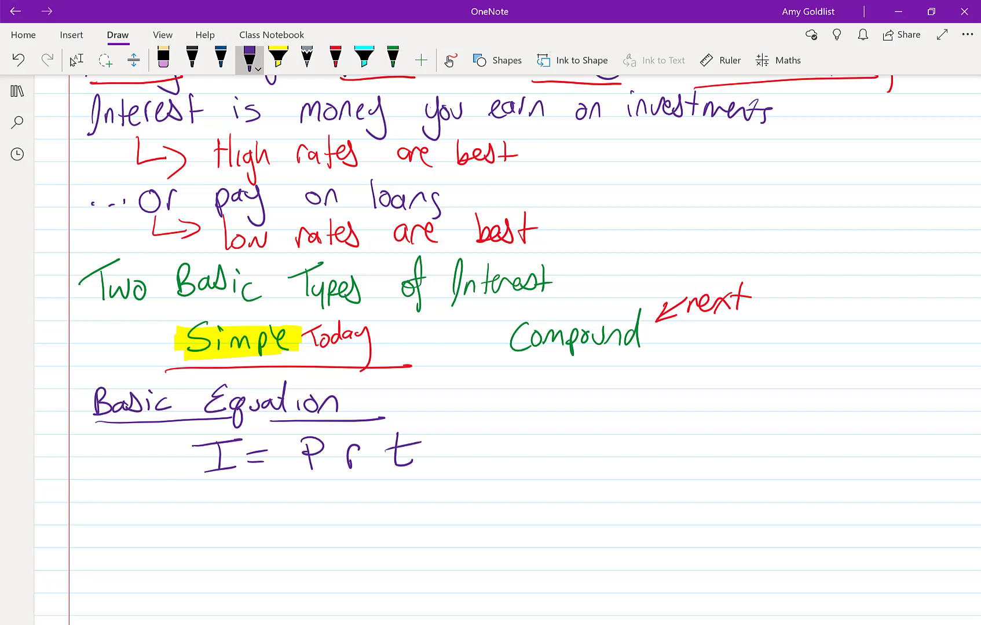
Define I as interest, P as principal, r as annual rate and t as years
{"action": "left_click_drag", "start_coordinate": [94, 500], "coordinate": [132, 500]}
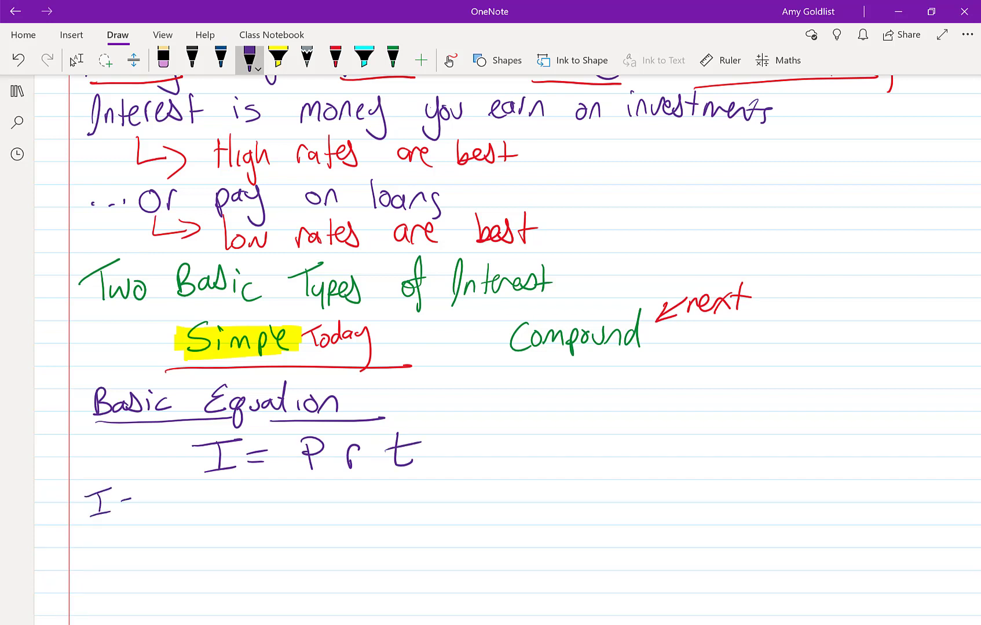
{"action": "left_click_drag", "start_coordinate": [128, 501], "coordinate": [225, 501]}
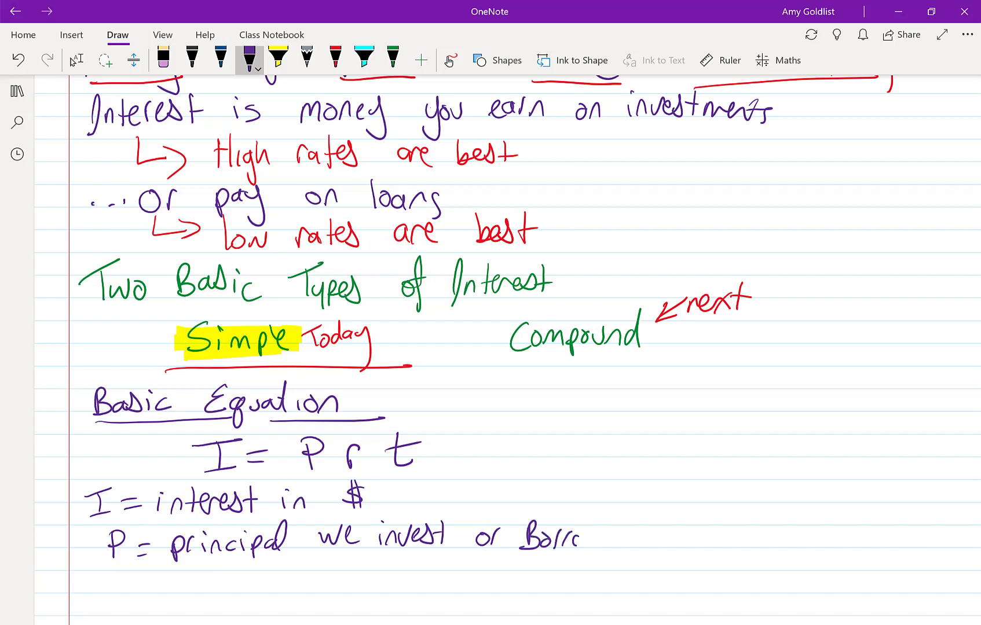
{"action": "left_click_drag", "start_coordinate": [569, 534], "coordinate": [616, 534]}
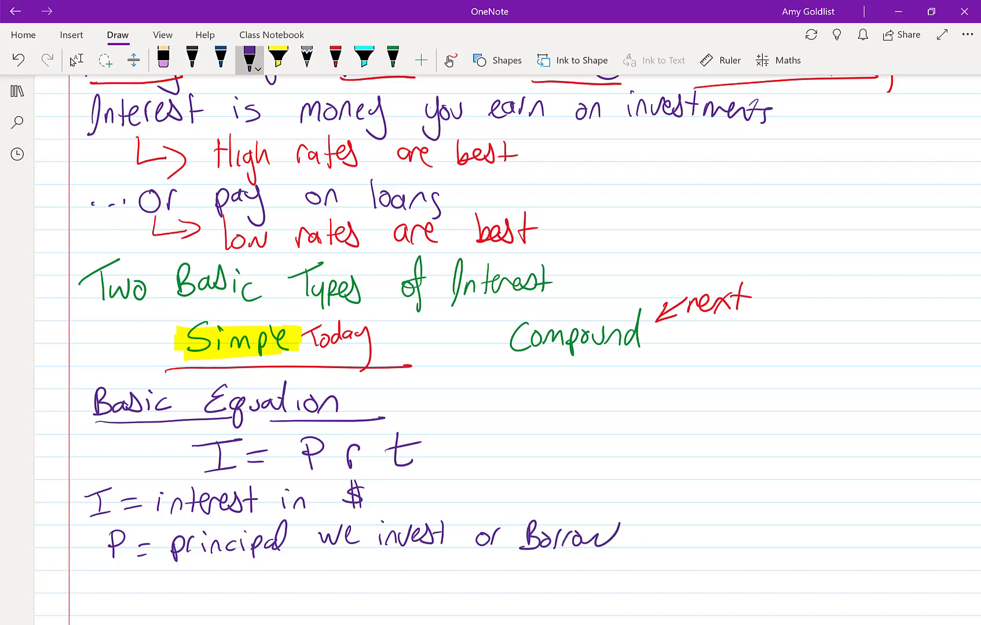
{"action": "left_click_drag", "start_coordinate": [116, 581], "coordinate": [166, 582]}
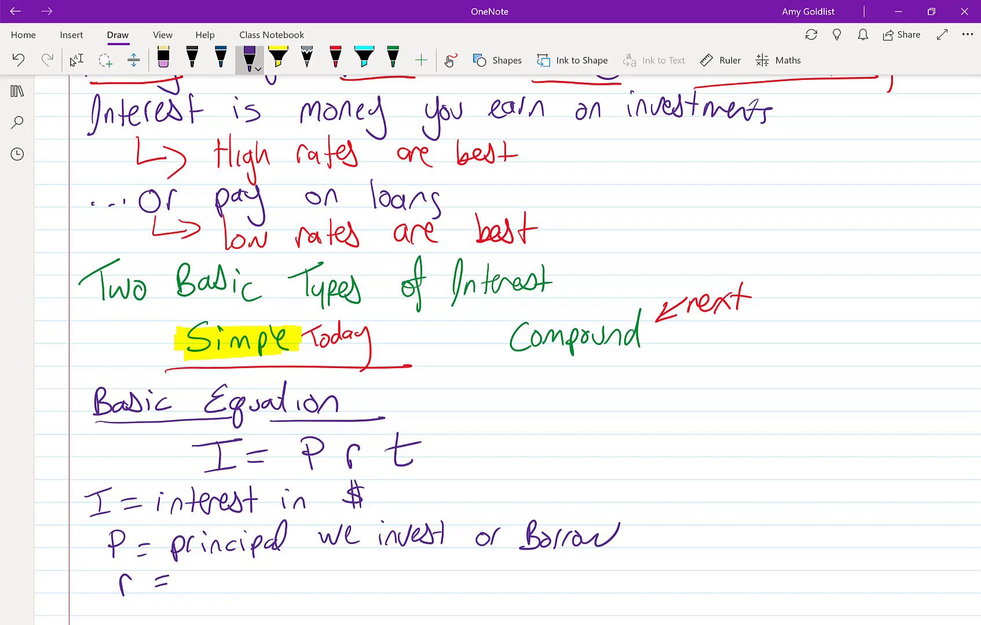
{"action": "left_click_drag", "start_coordinate": [201, 576], "coordinate": [263, 585]}
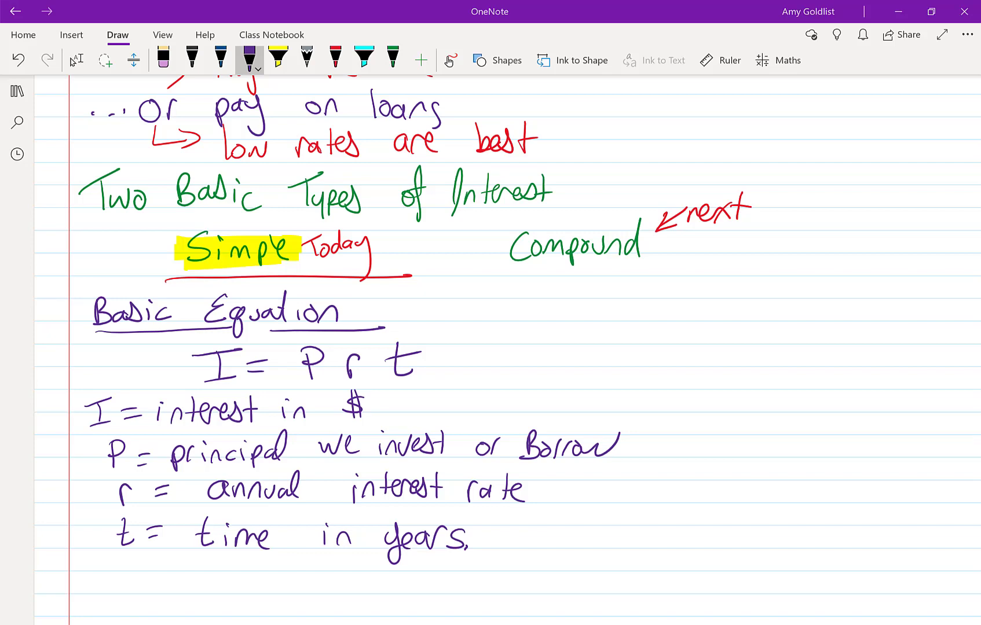
Write the red Choice example 'would rather $100 today or $100 next year', marking today better
{"action": "scroll", "scroll_direction": "down", "scroll_amount": 3}
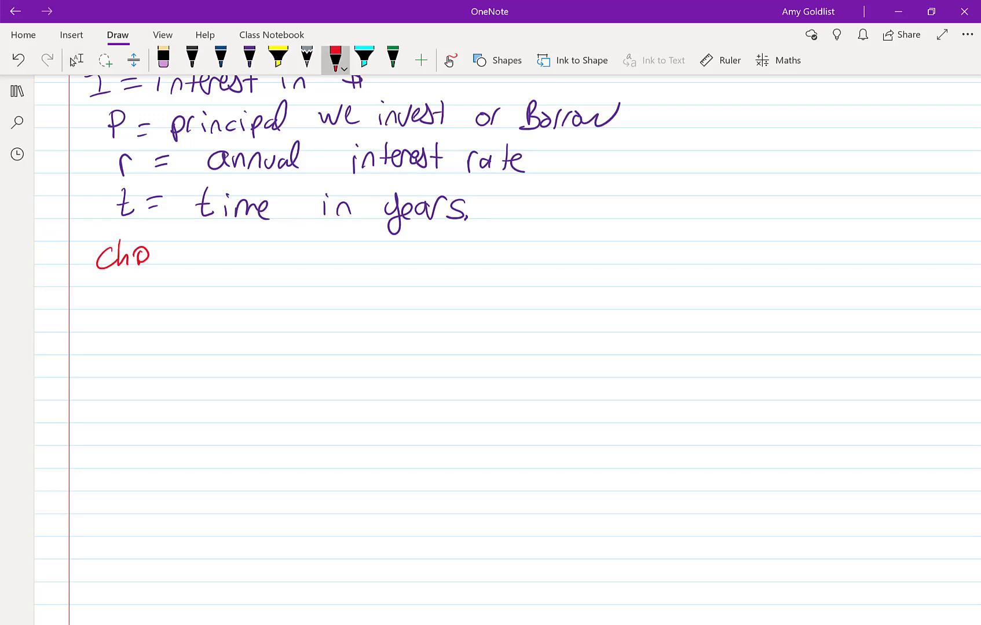
{"action": "left_click_drag", "start_coordinate": [150, 257], "coordinate": [269, 256]}
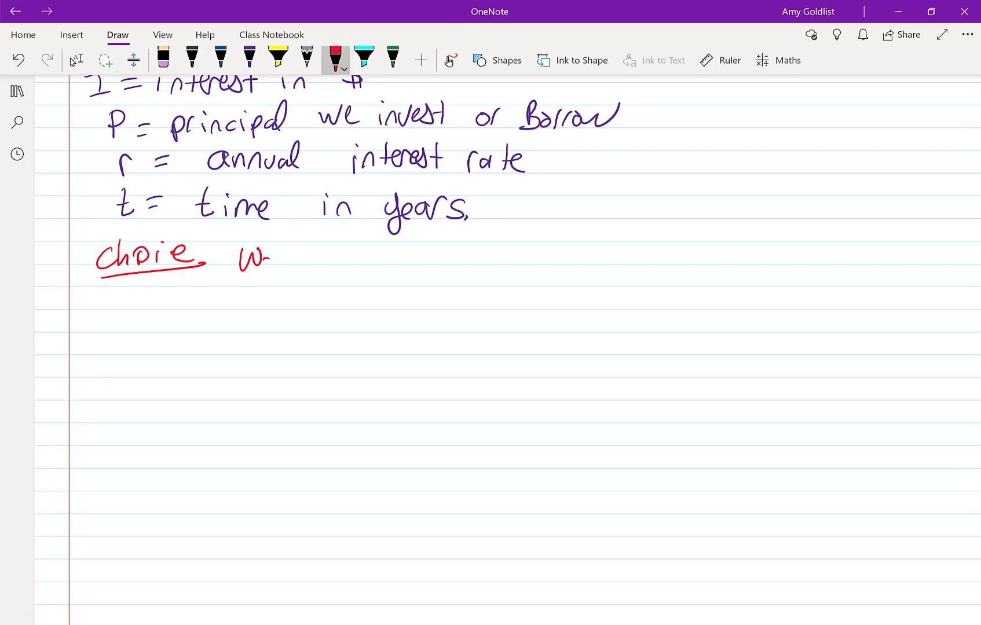
{"action": "left_click_drag", "start_coordinate": [263, 253], "coordinate": [388, 253]}
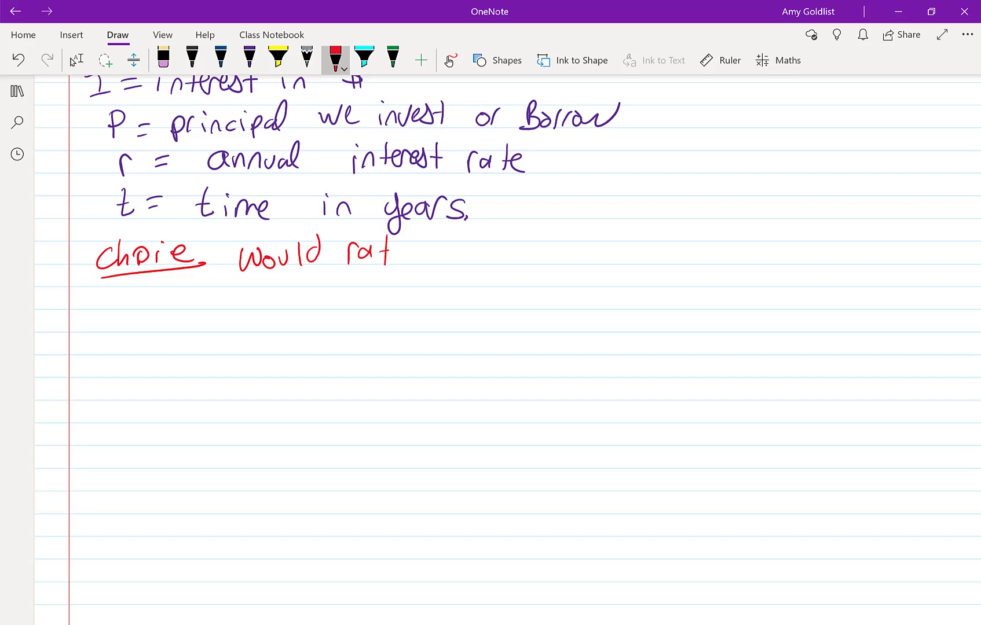
{"action": "left_click_drag", "start_coordinate": [388, 253], "coordinate": [428, 253]}
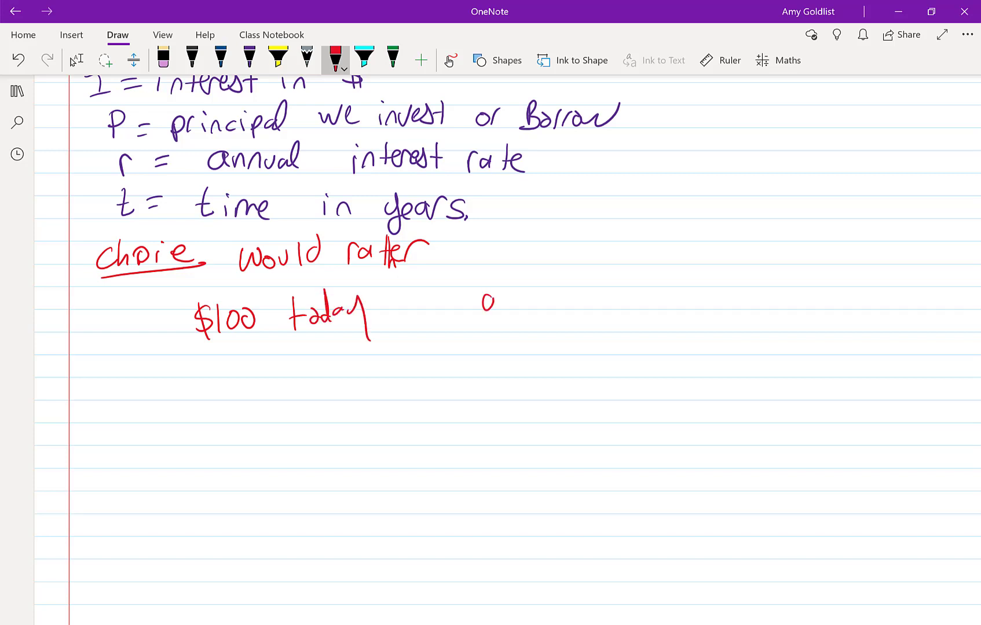
{"action": "left_click_drag", "start_coordinate": [482, 306], "coordinate": [688, 312]}
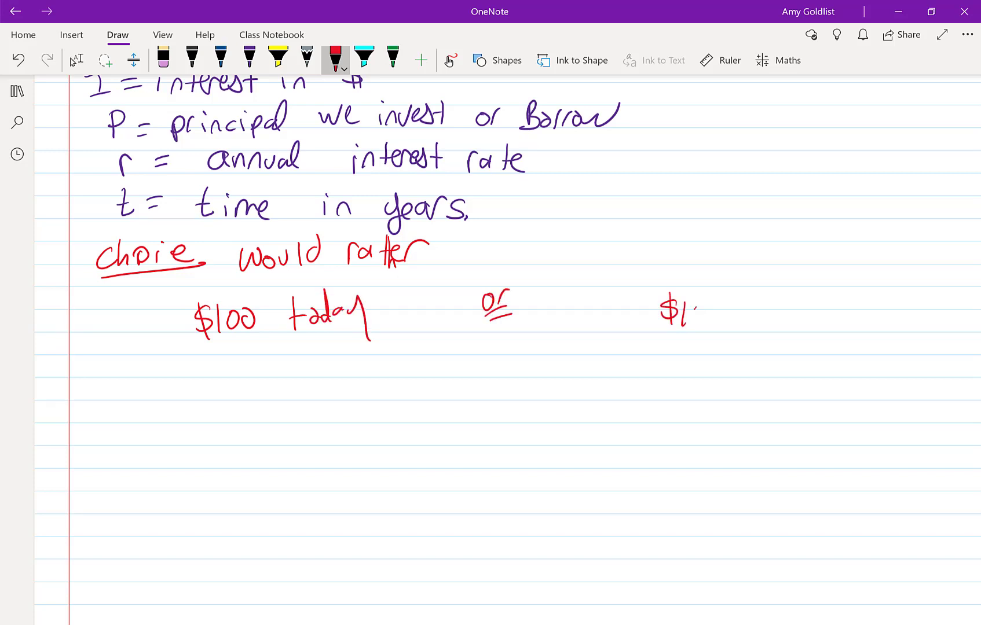
{"action": "left_click_drag", "start_coordinate": [663, 312], "coordinate": [807, 313]}
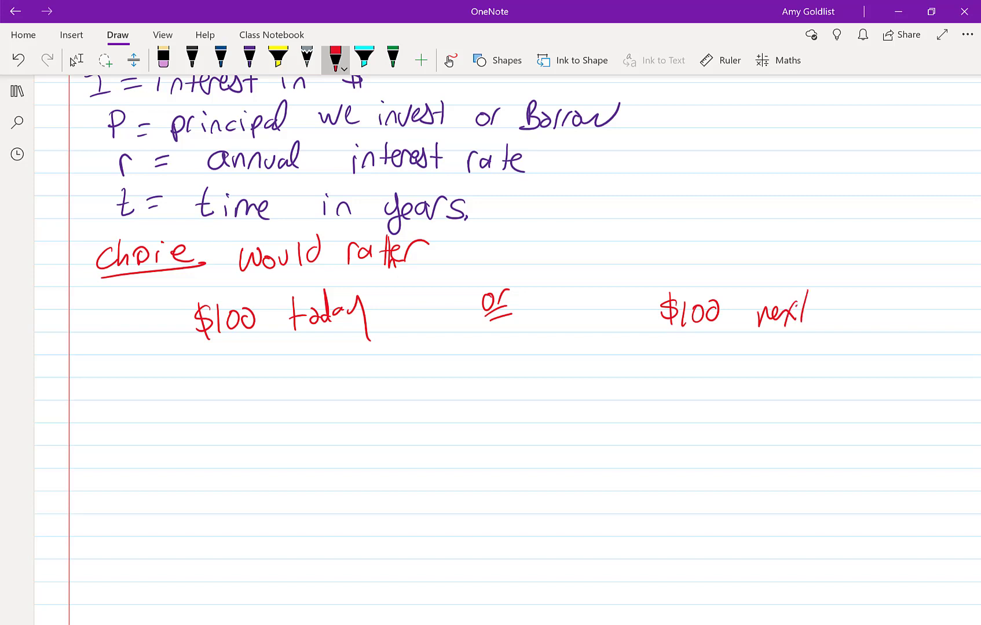
{"action": "left_click_drag", "start_coordinate": [807, 313], "coordinate": [875, 319]}
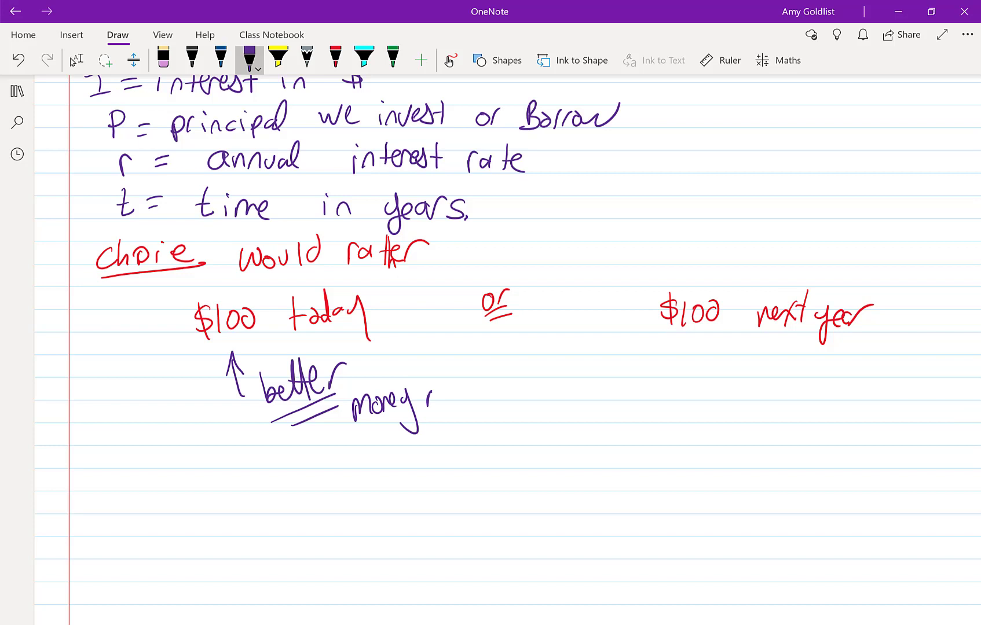
Add and underline 'money now is worth more', then number examples with '$100 today or $200 next year'
{"action": "left_click_drag", "start_coordinate": [419, 401], "coordinate": [475, 425]}
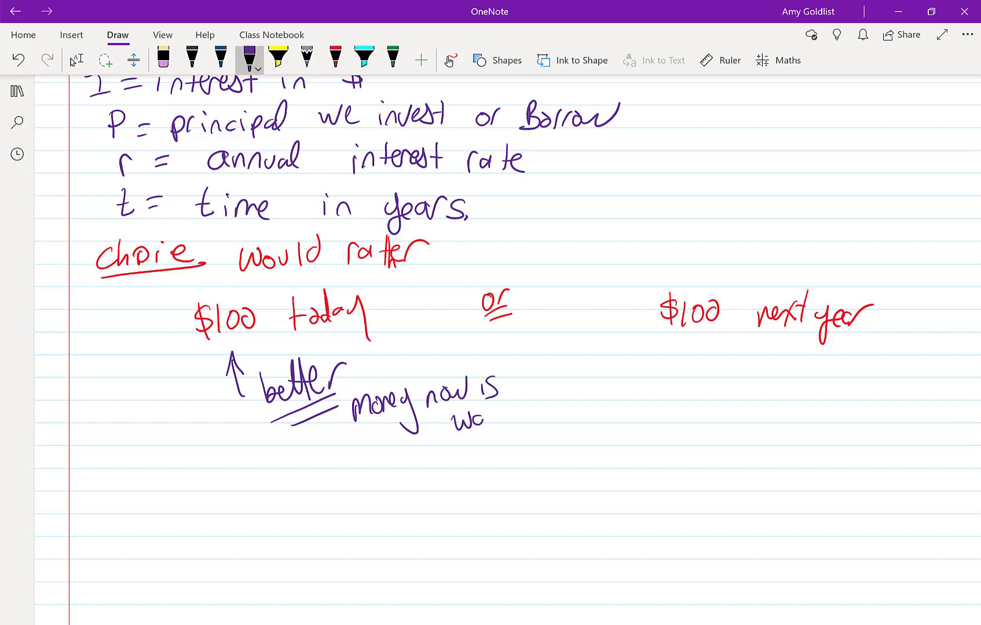
{"action": "left_click_drag", "start_coordinate": [450, 413], "coordinate": [562, 407]}
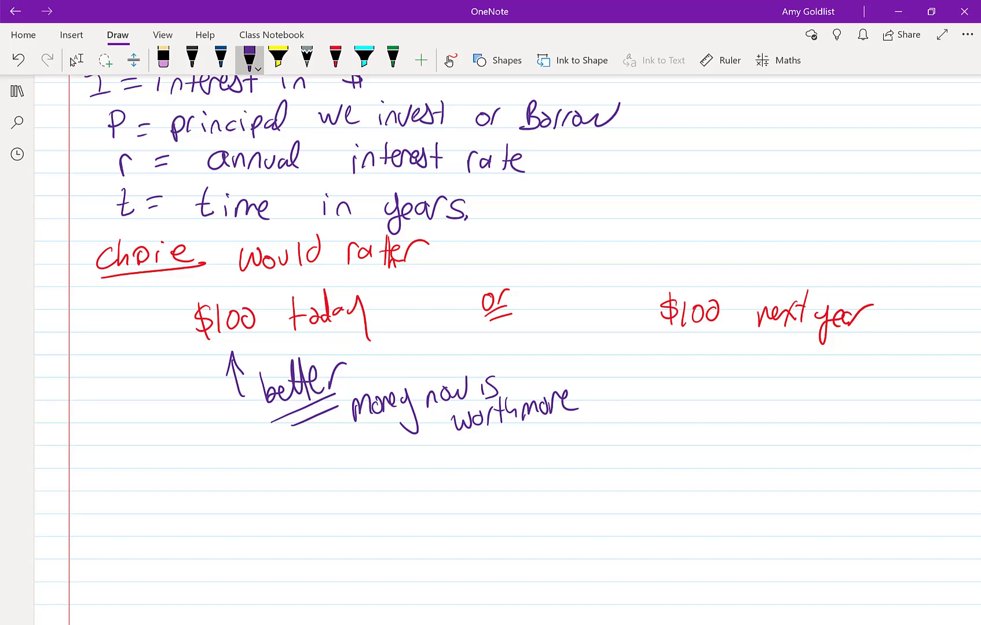
{"action": "left_click_drag", "start_coordinate": [385, 451], "coordinate": [569, 425]}
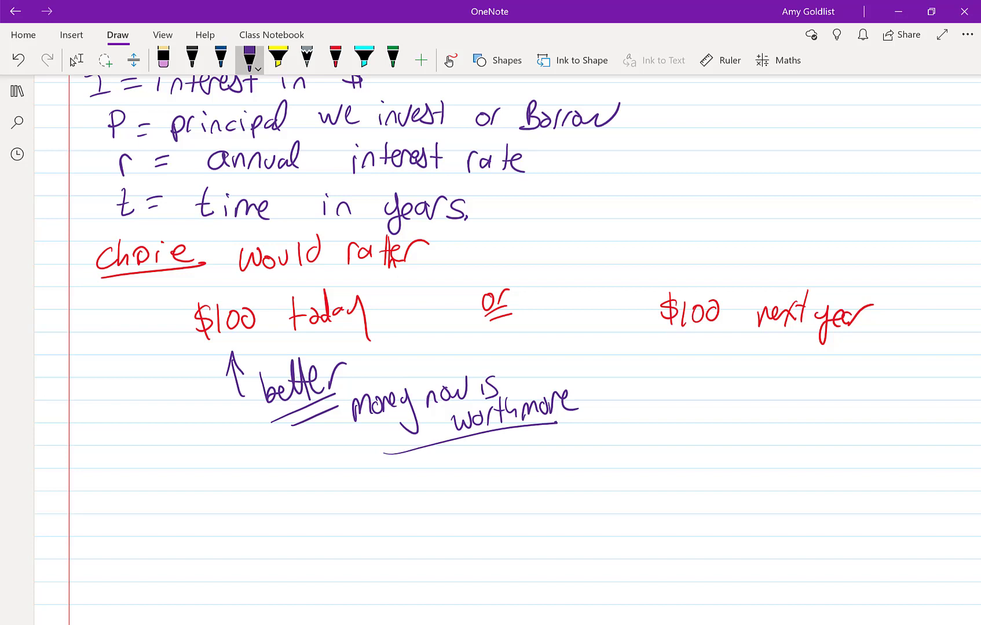
{"action": "left_click_drag", "start_coordinate": [100, 322], "coordinate": [140, 375]}
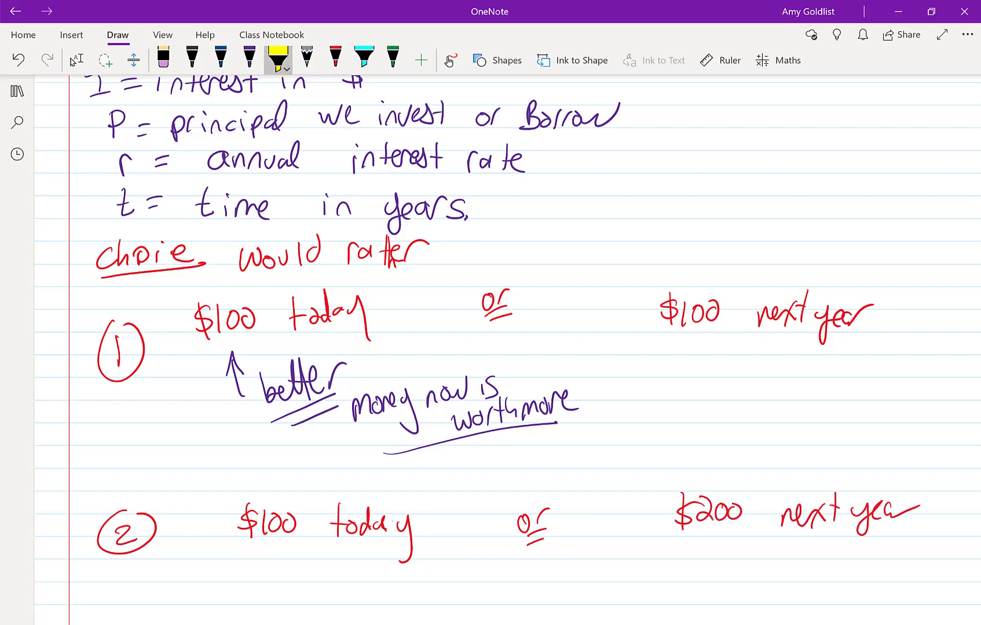
Highlight '$200 next year' in yellow and write 'How much does it need to be in the future' in green
{"action": "left_click_drag", "start_coordinate": [672, 513], "coordinate": [920, 512]}
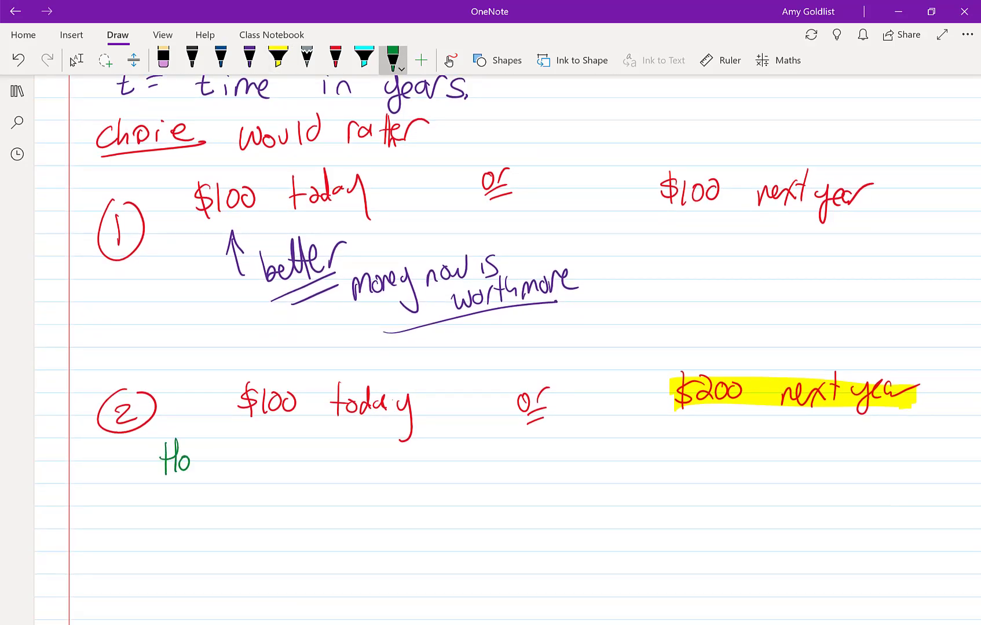
{"action": "left_click_drag", "start_coordinate": [162, 457], "coordinate": [300, 463]}
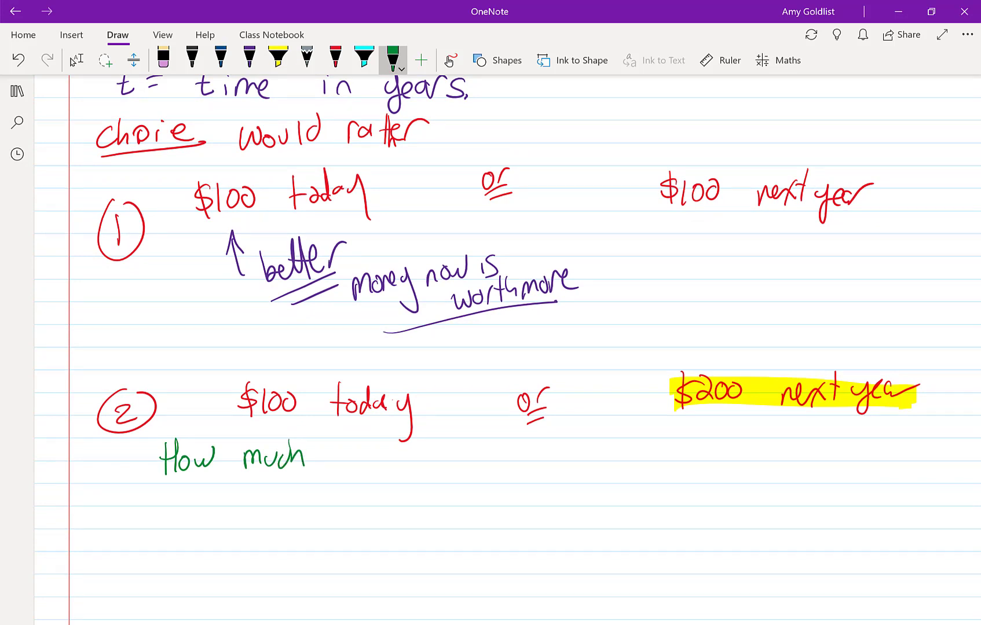
{"action": "left_click_drag", "start_coordinate": [326, 456], "coordinate": [437, 456]}
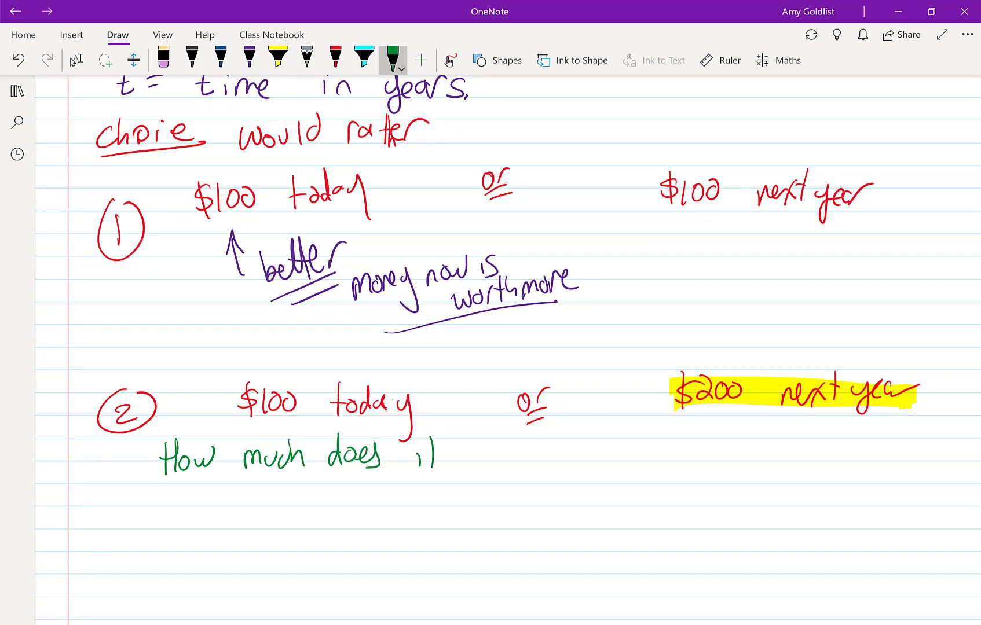
{"action": "left_click_drag", "start_coordinate": [426, 454], "coordinate": [582, 453]}
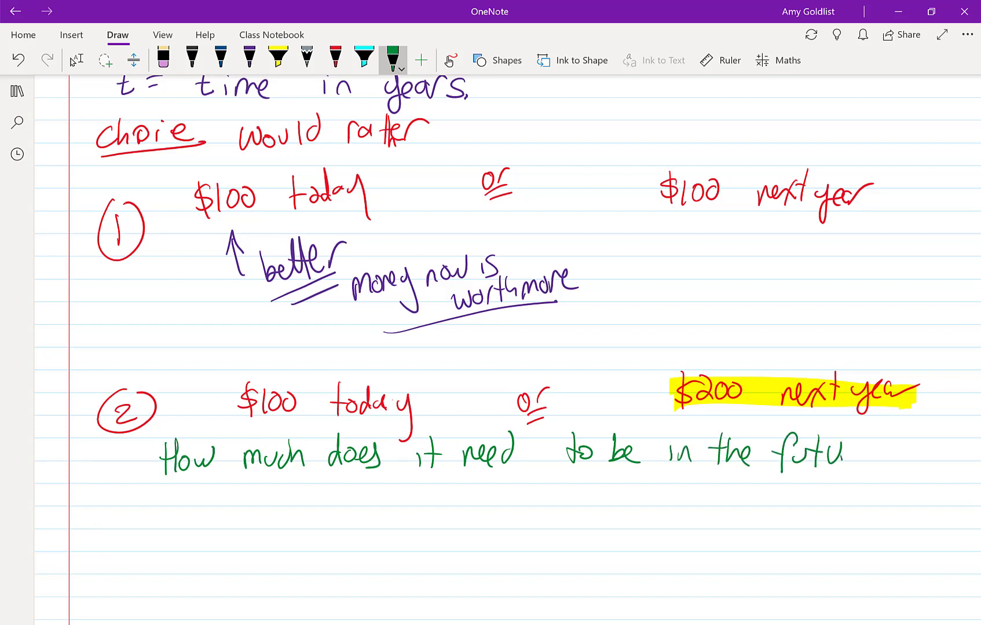
{"action": "left_click_drag", "start_coordinate": [826, 450], "coordinate": [869, 450]}
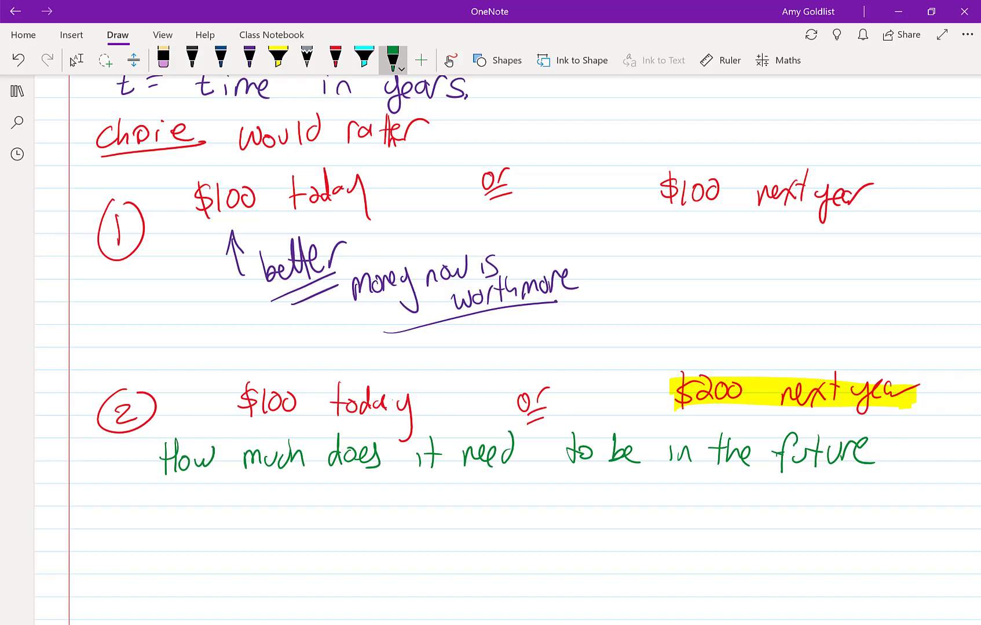